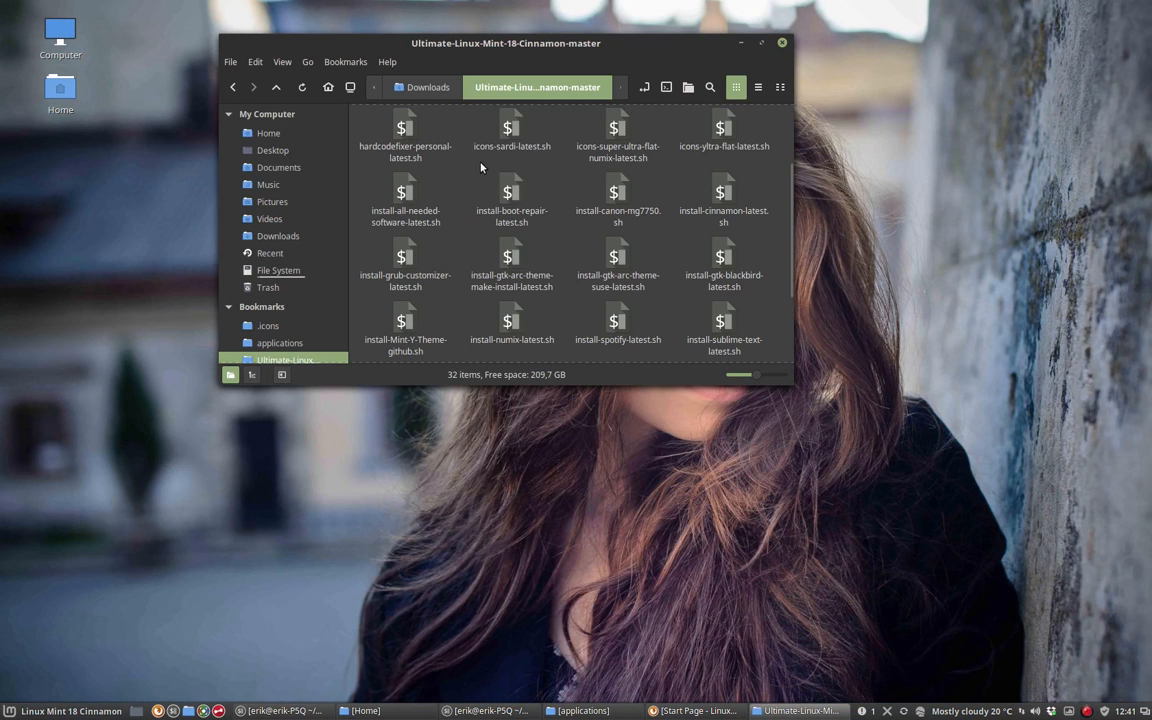
Step: Open install-zsh-latest.sh with Display chosen, showing its text rather than running it
drag(505, 43, 507, 66)
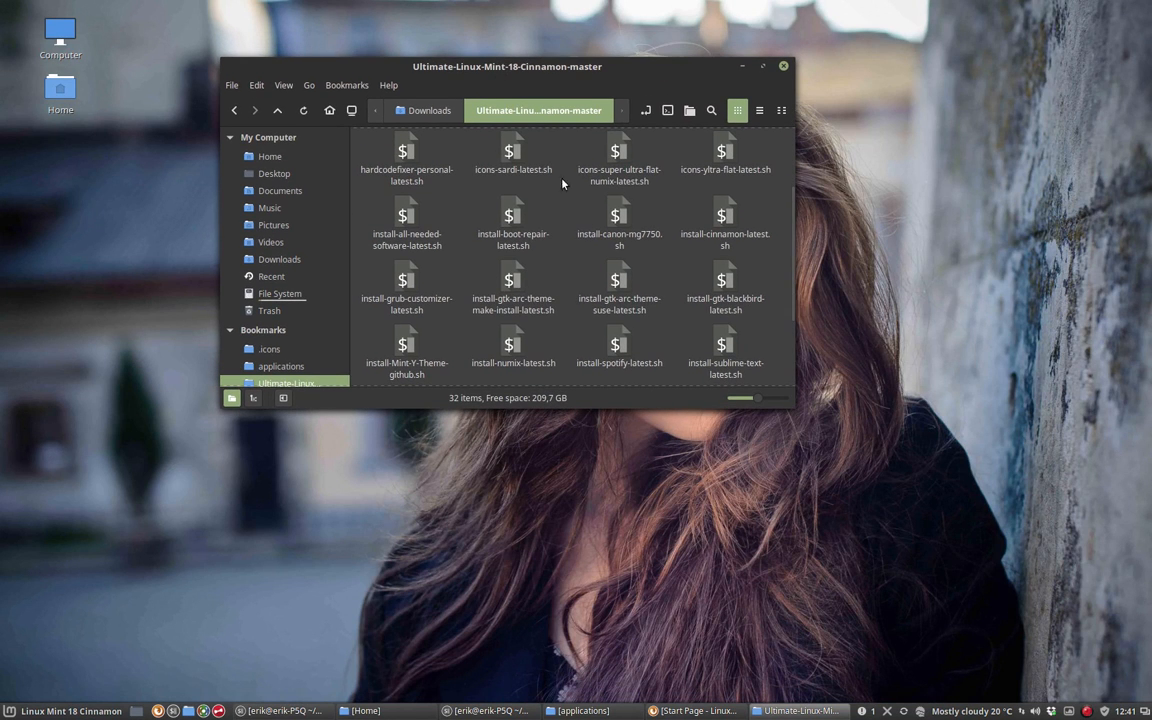
scroll(down, 3)
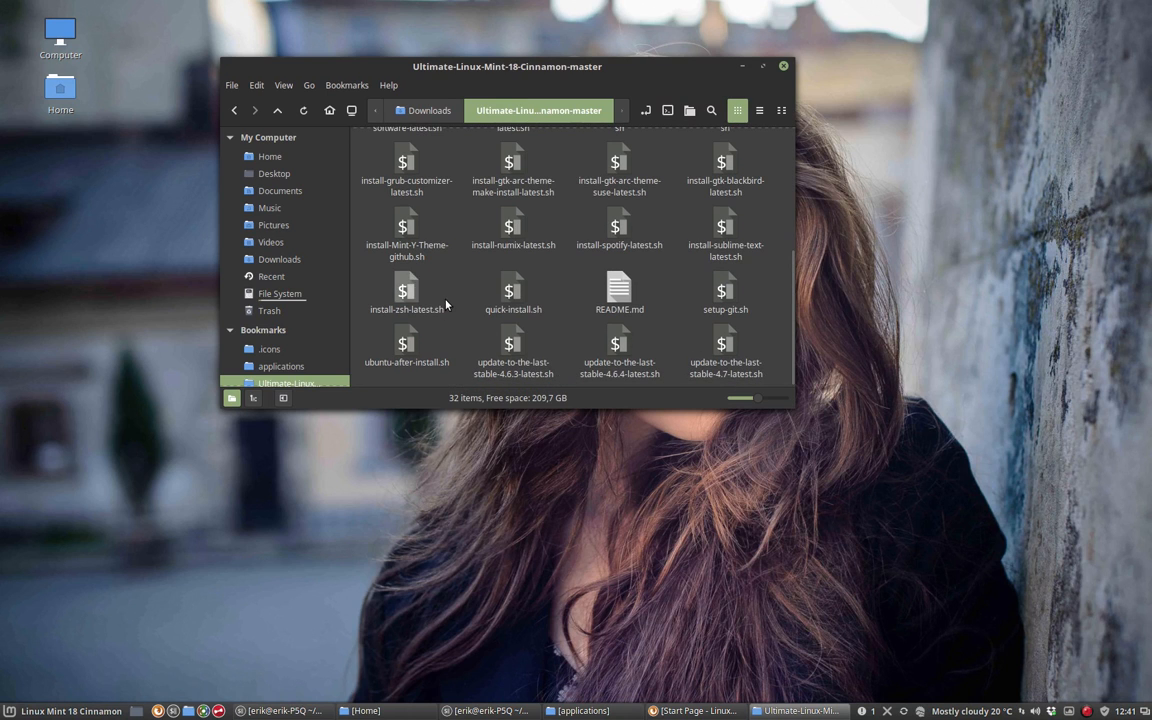
double_click(406, 293)
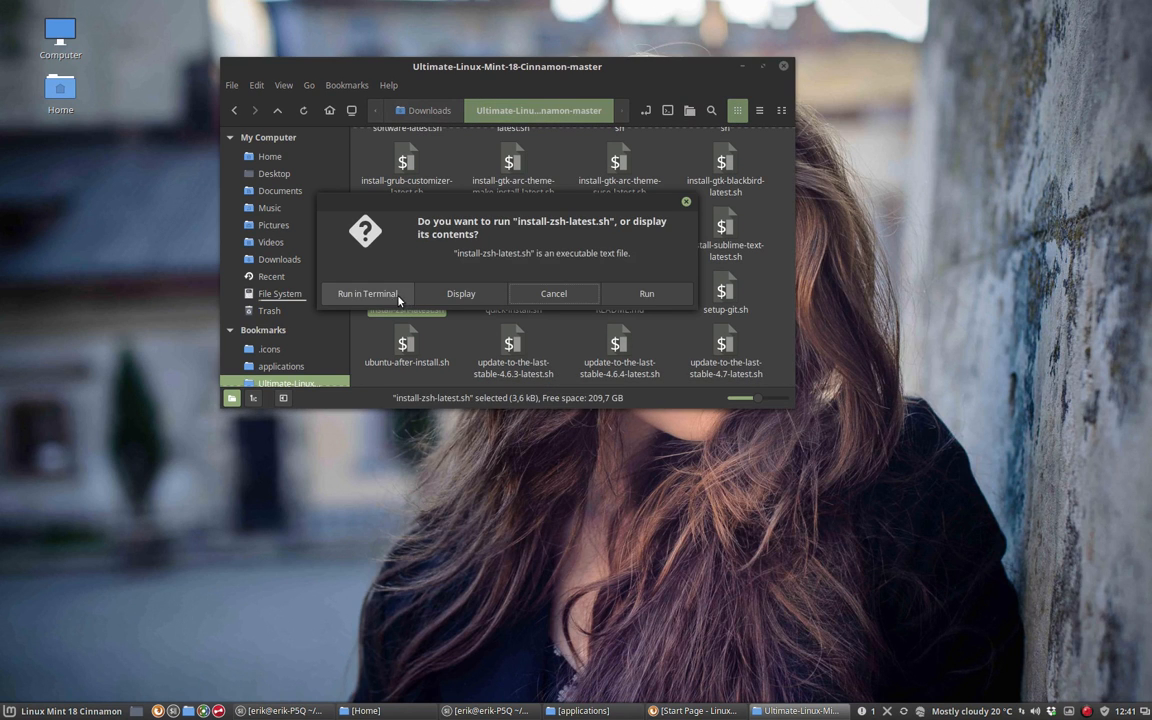
click(367, 293)
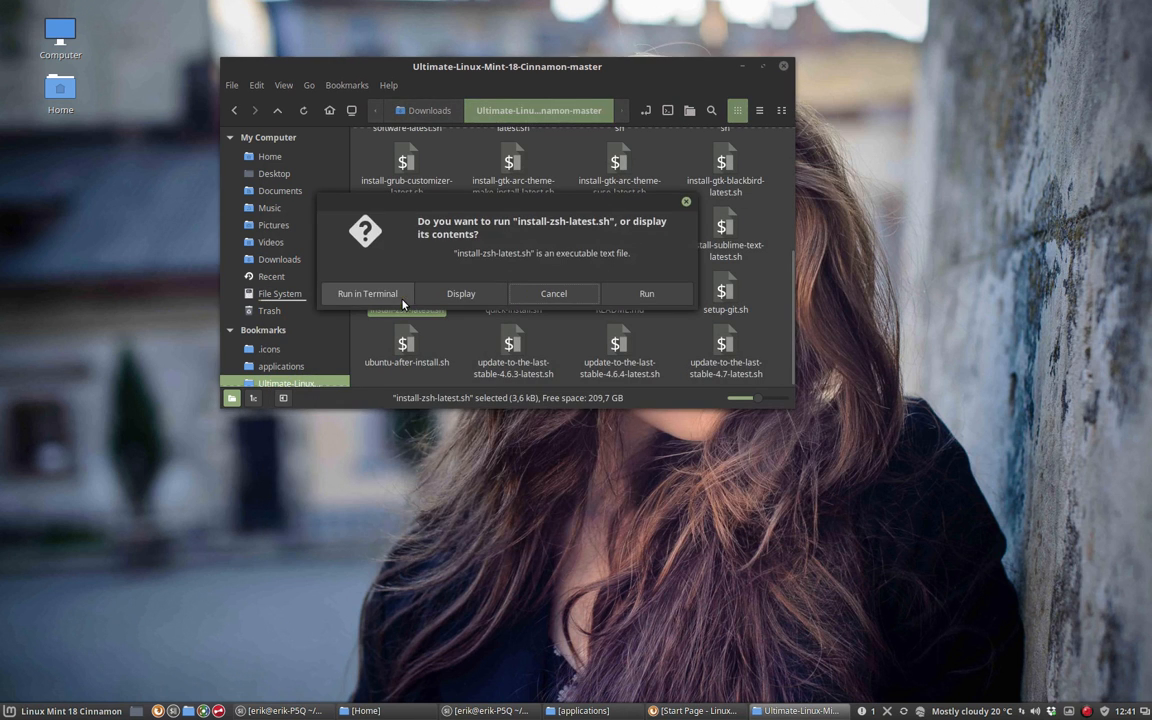
click(461, 293)
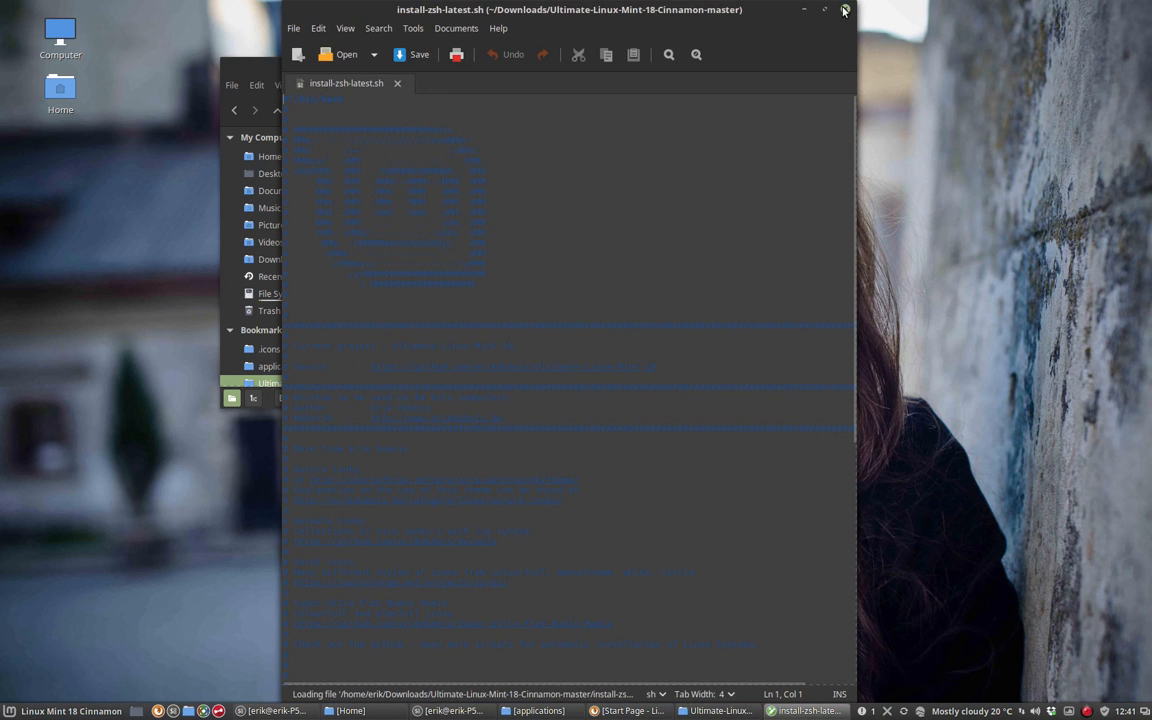
Step: Choose Sublime Text under Open With > Other Application for install-zsh-latest.sh
right_click(405, 290)
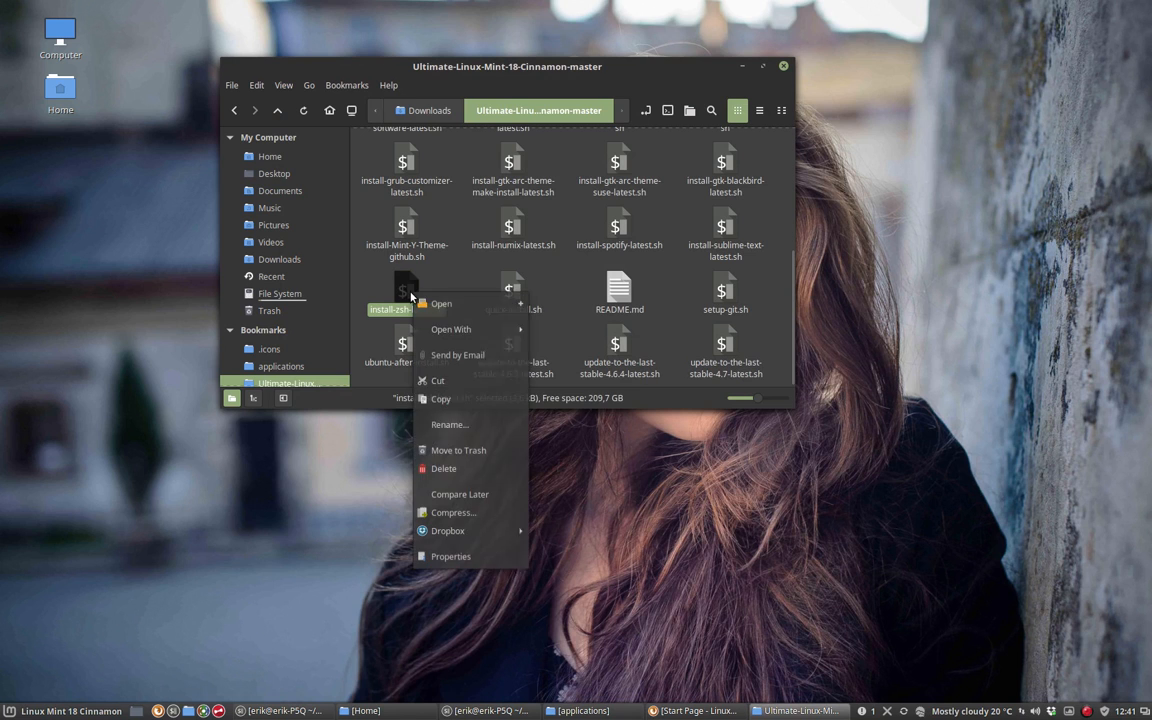
mouse_move(451, 329)
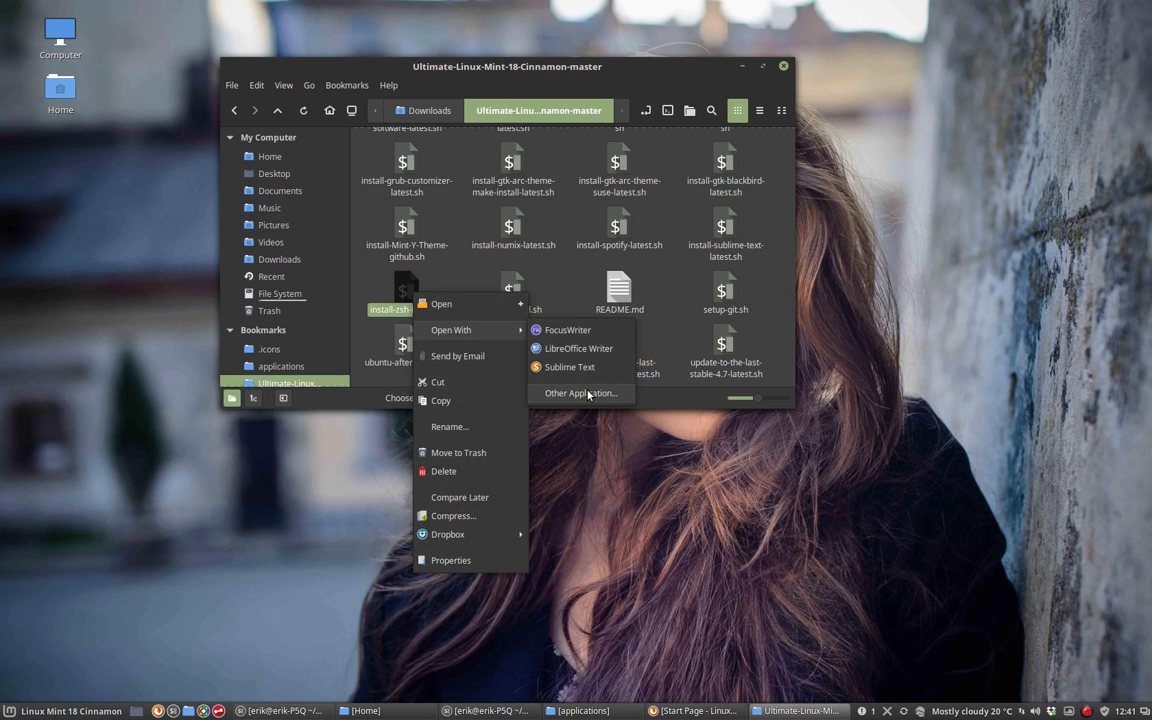
click(580, 393)
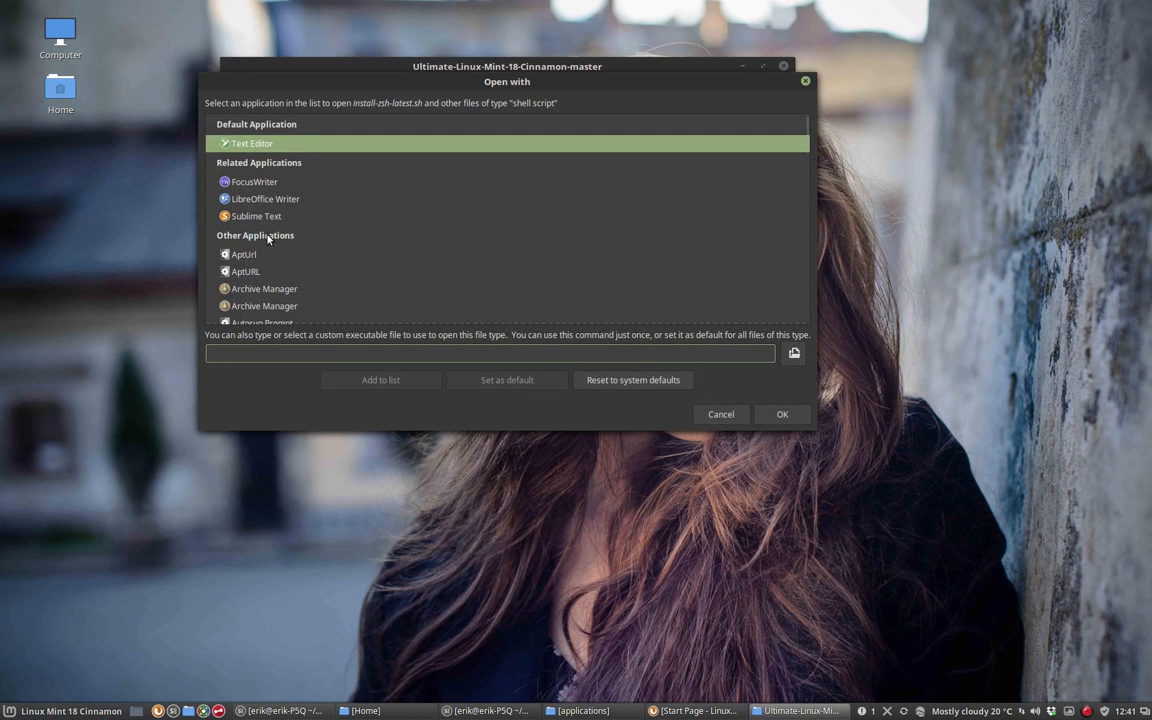
click(256, 216)
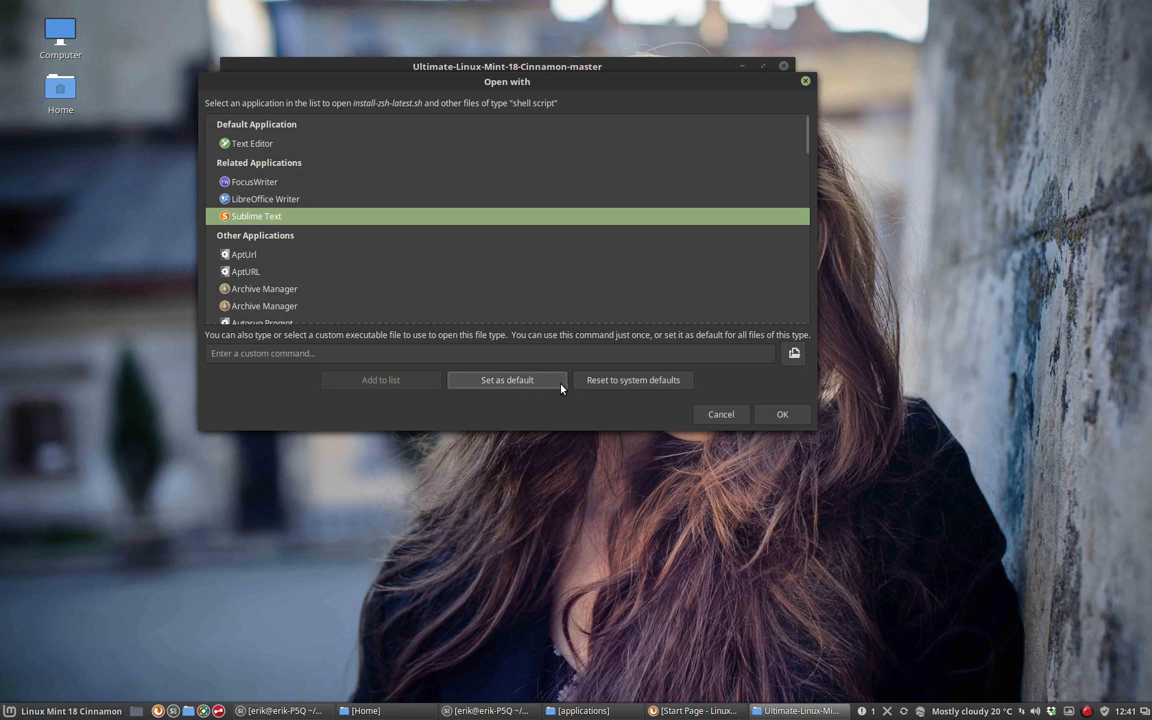
click(720, 414)
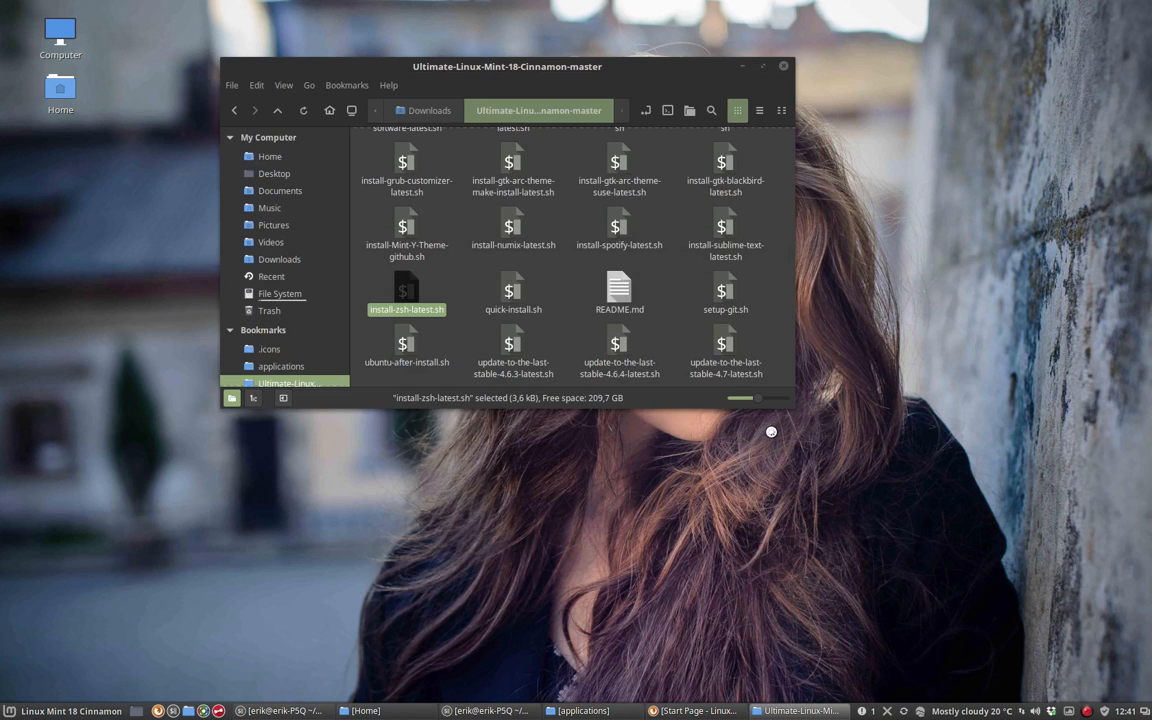
Step: Open install-zsh-latest.sh in Sublime Text
double_click(406, 293)
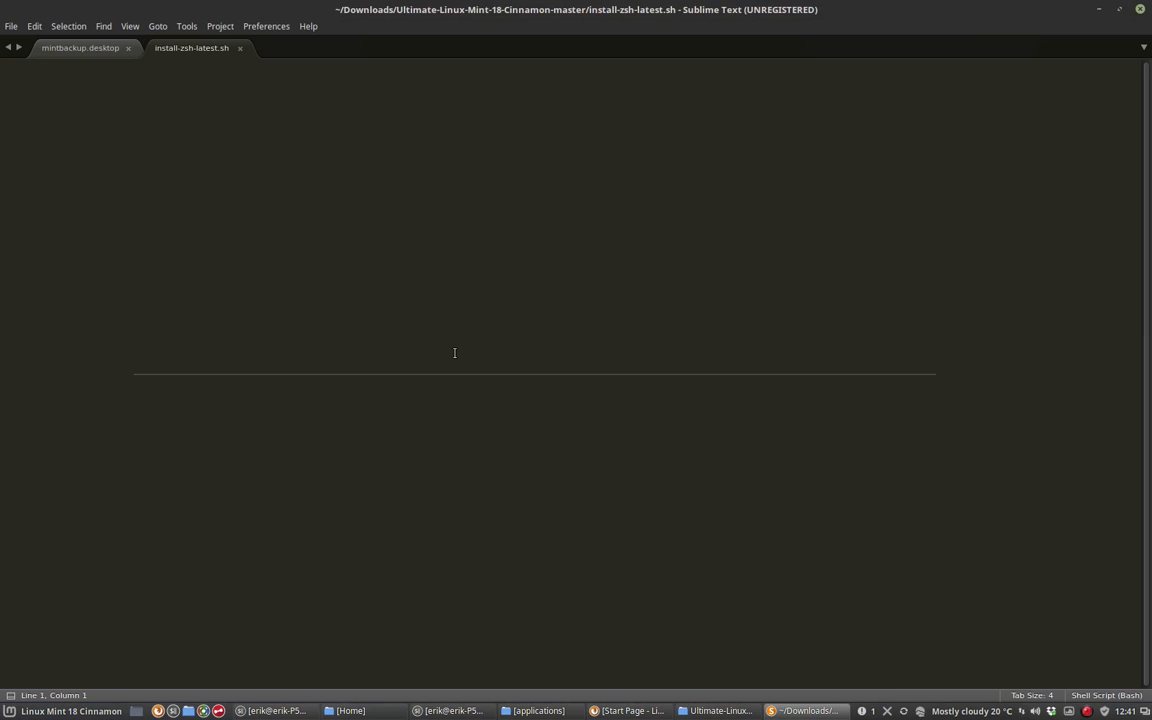
click(191, 47)
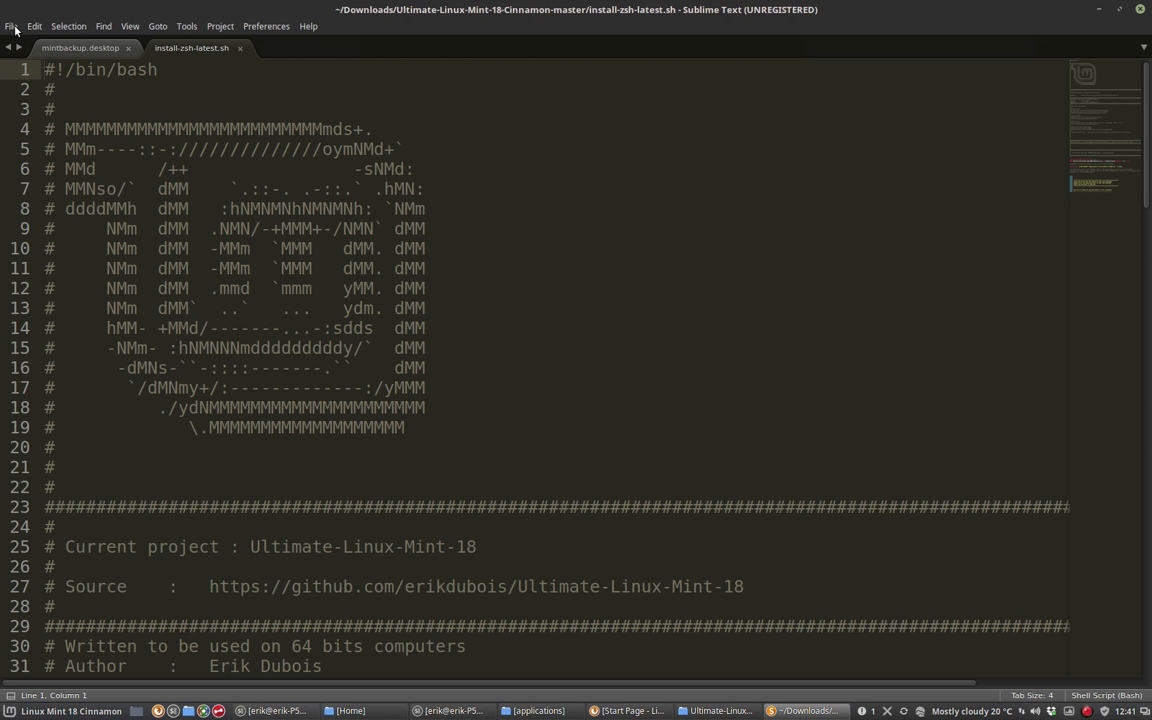
click(11, 26)
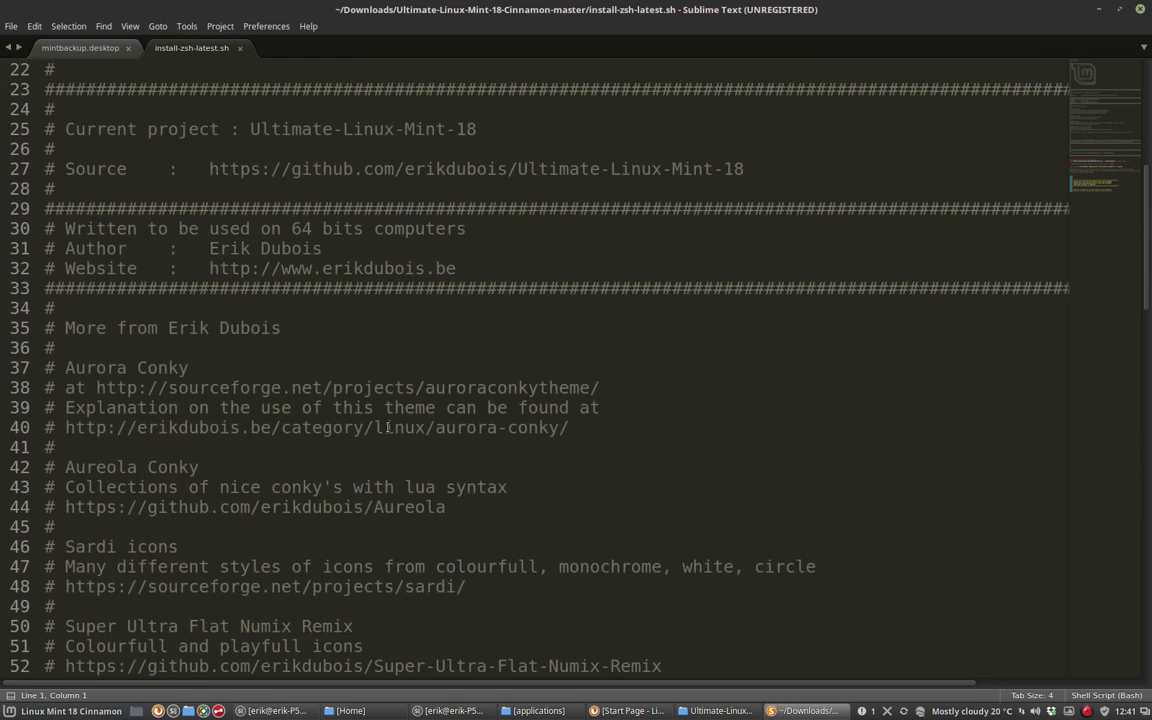
Step: Inspect the zsh install command on line 74 and the robbyrussell download address
scroll(down, 3)
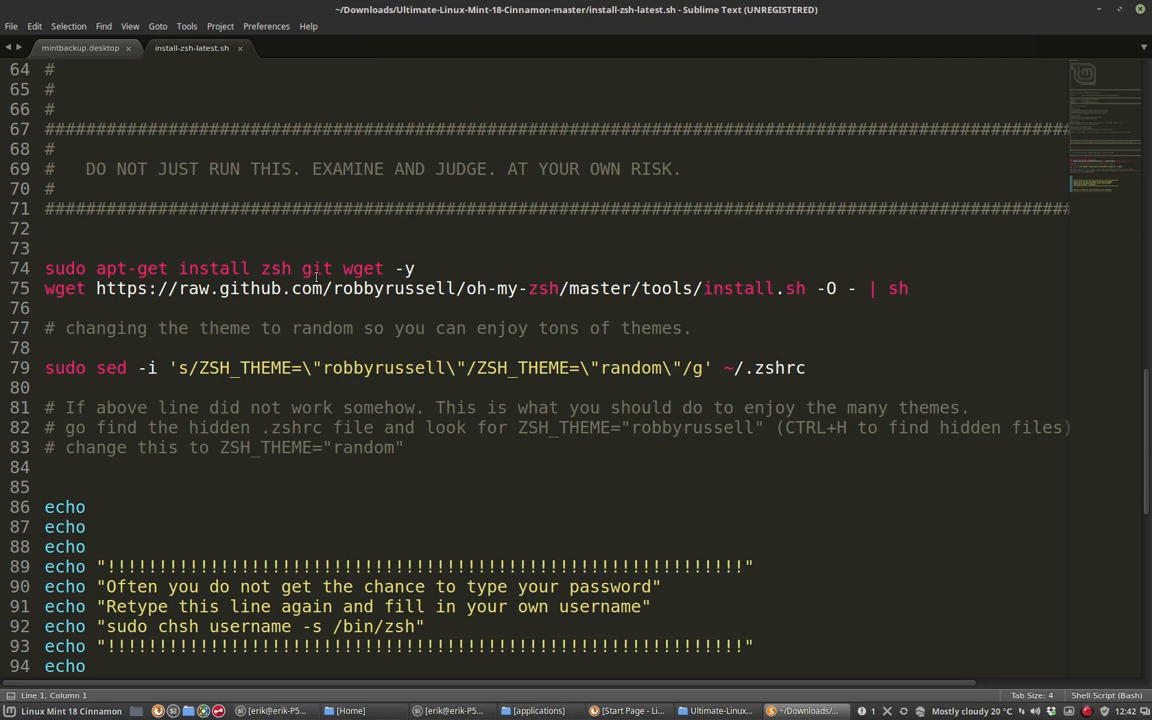
double_click(275, 268)
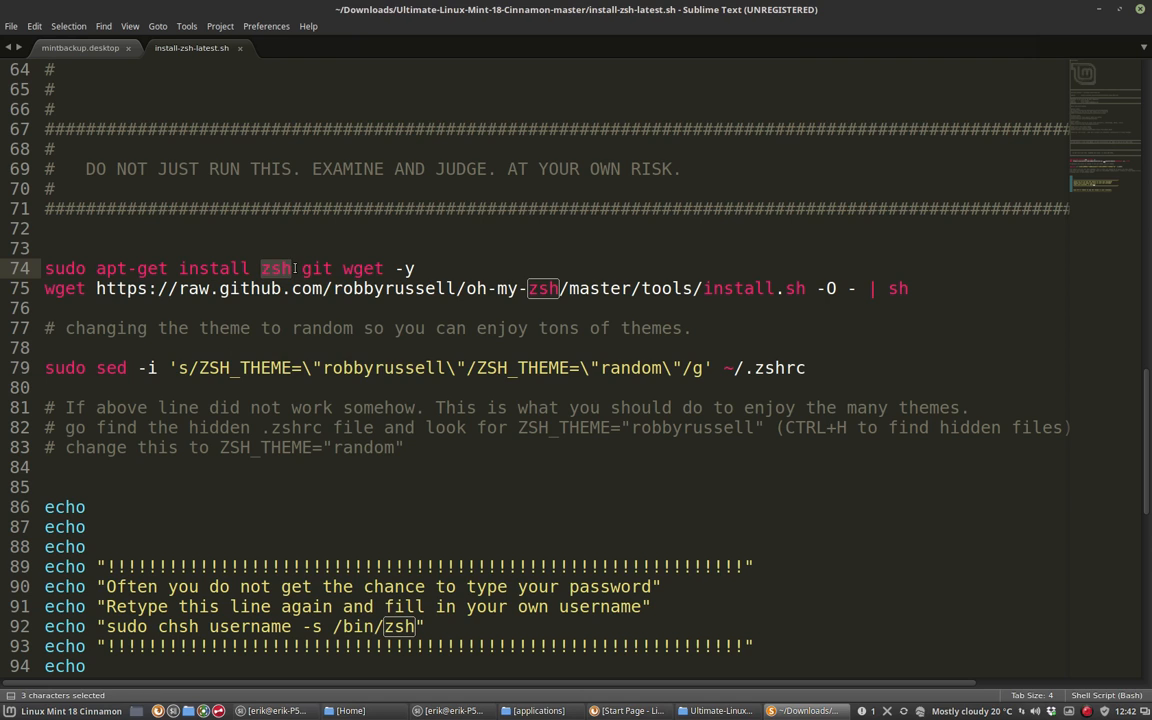
click(261, 268)
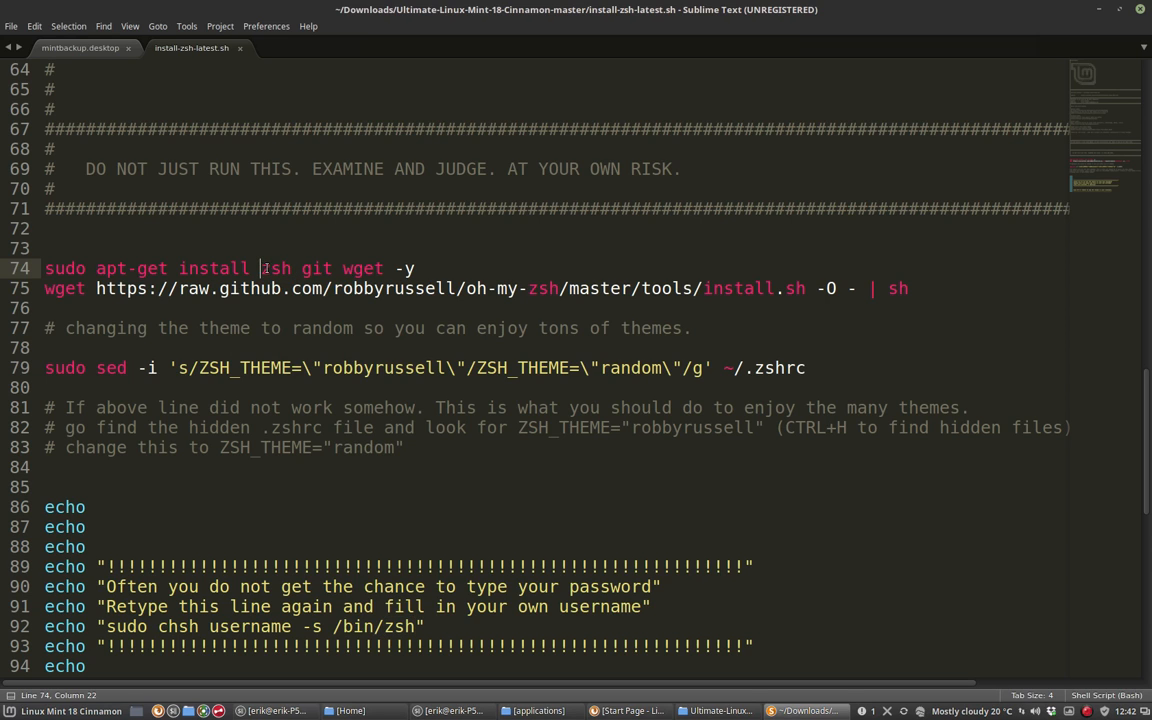
double_click(275, 268)
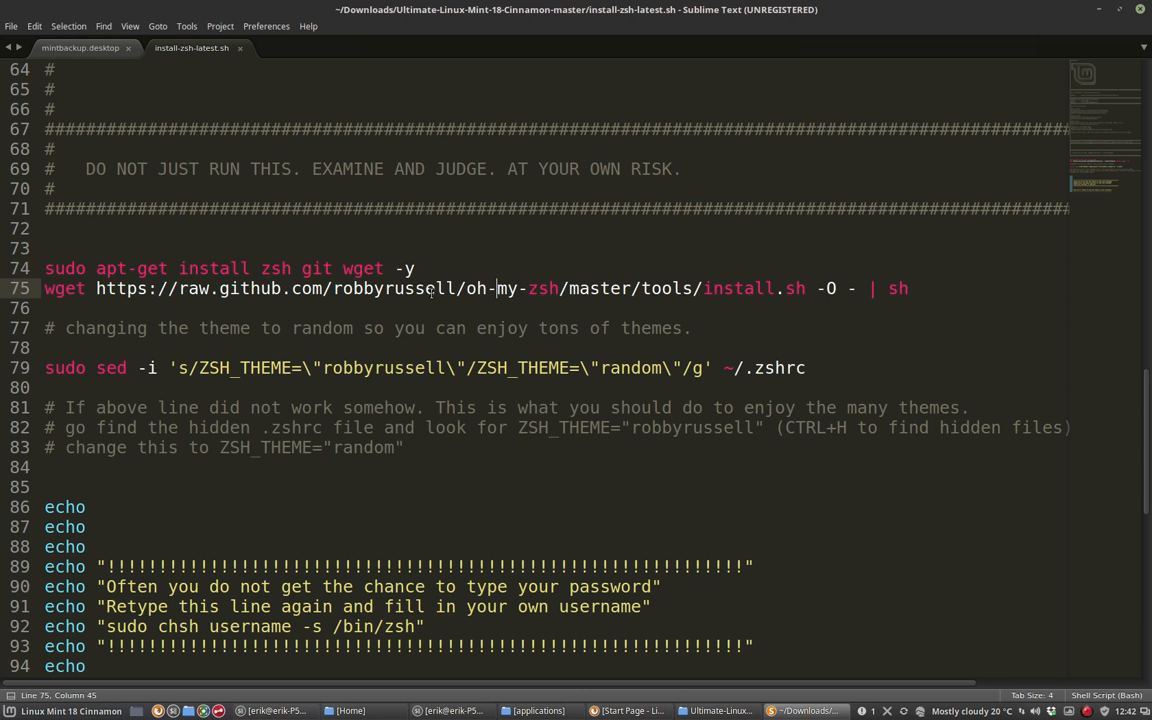
double_click(390, 288)
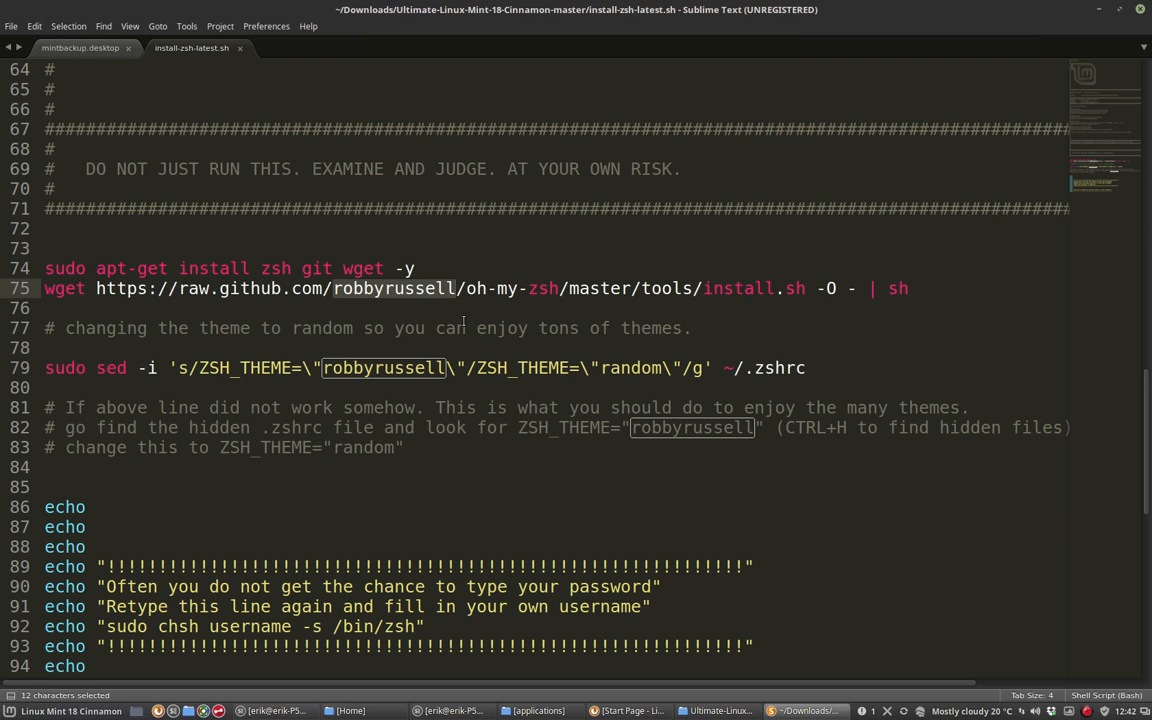
mouse_move(334, 368)
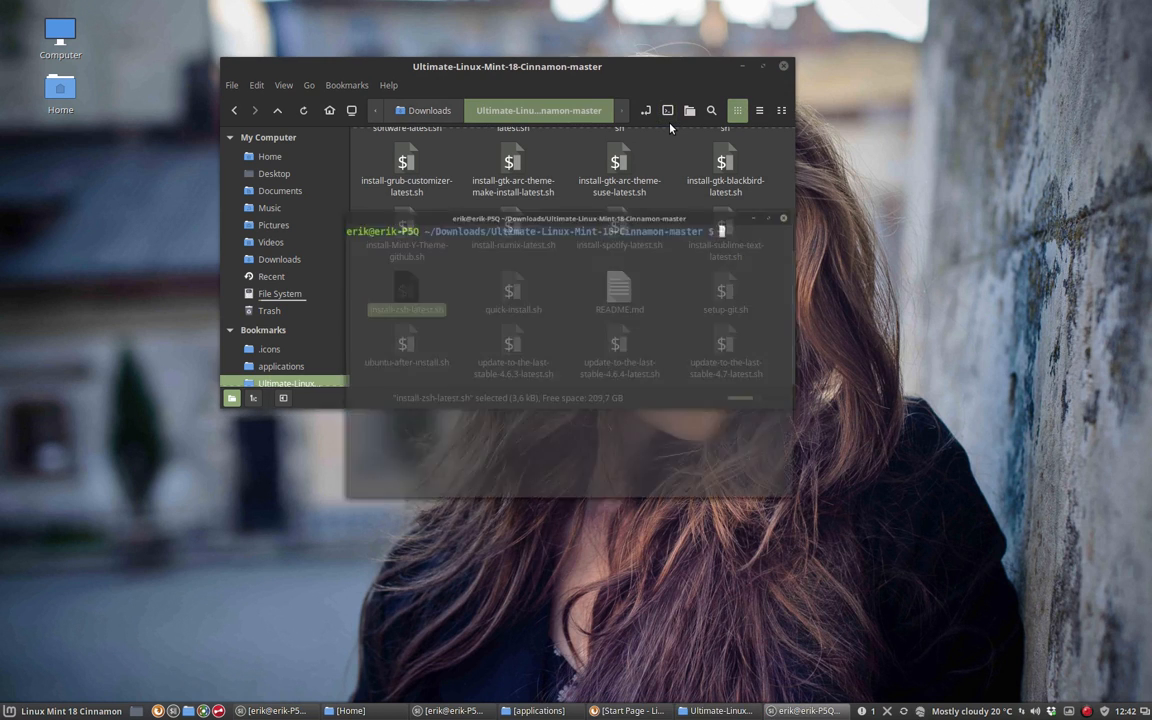
Step: Run ./install-zsh-latest.sh to clone and configure Oh My Zsh
text(./inst)
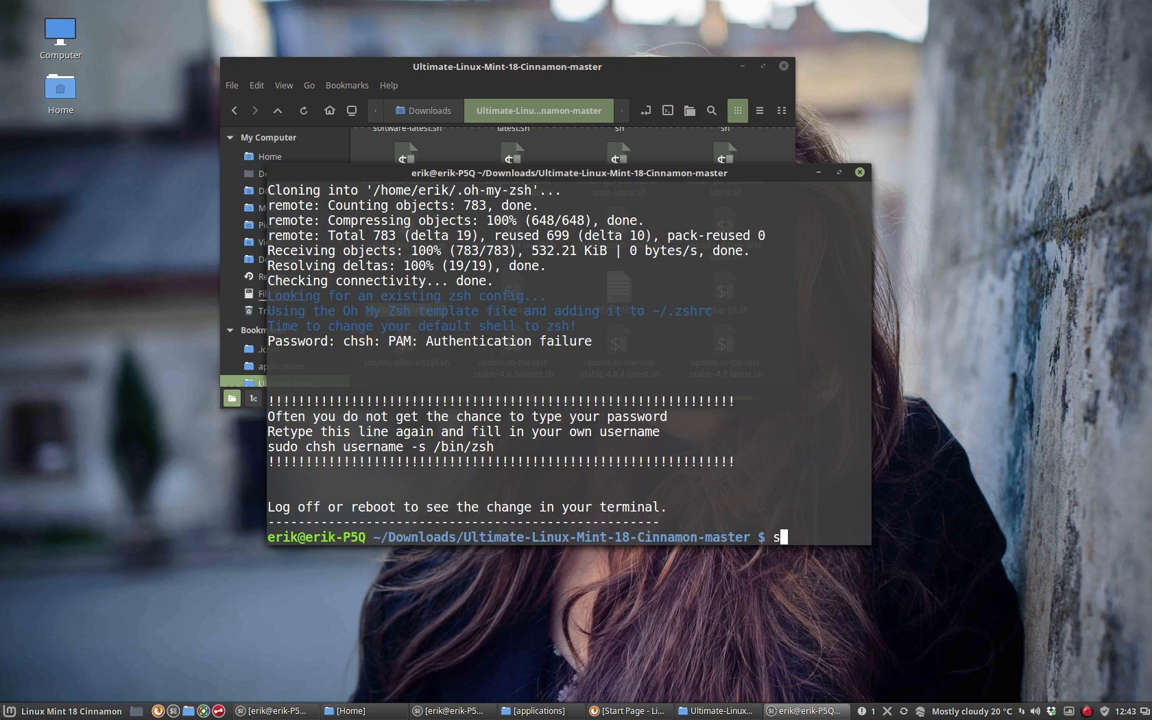
Step: Set the user's default shell to /bin/zsh with sudo chsh -s
text(udo chsh)
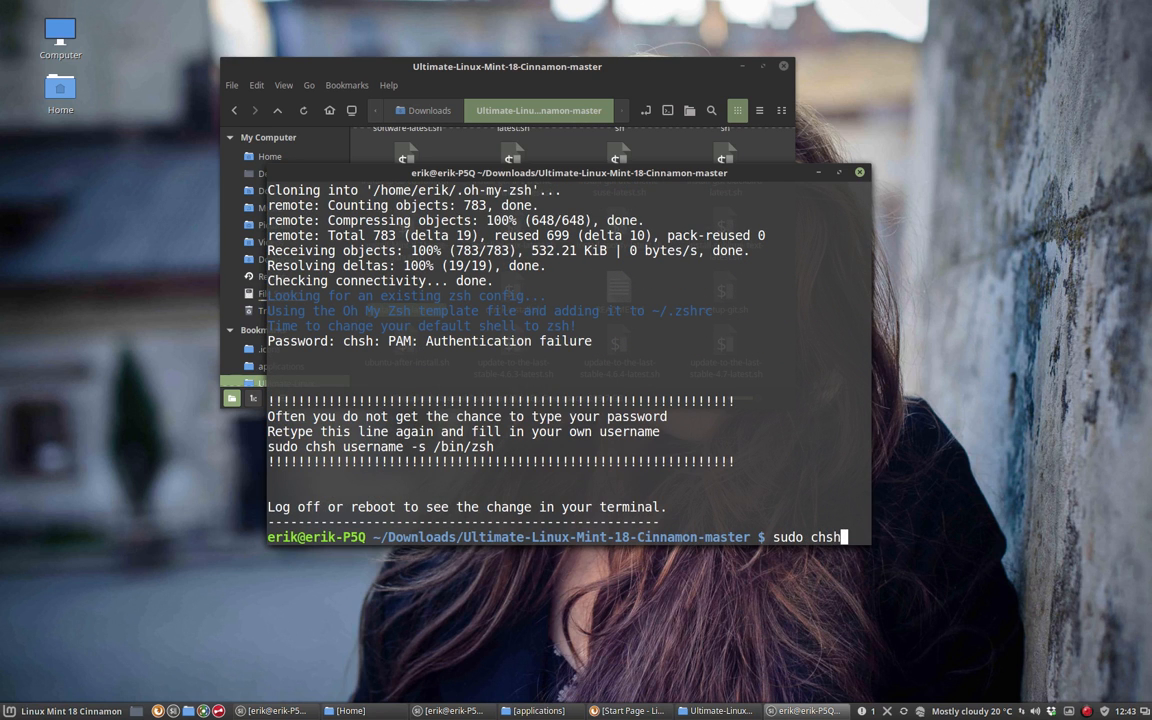
text(erik)
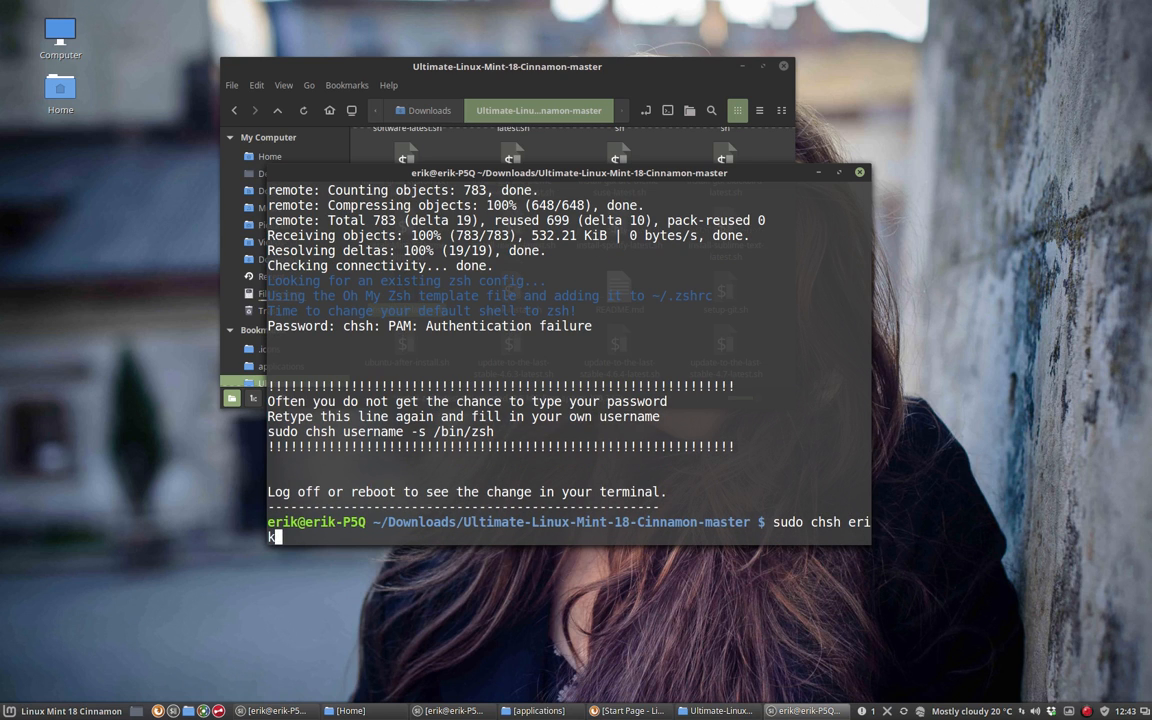
text(-s)
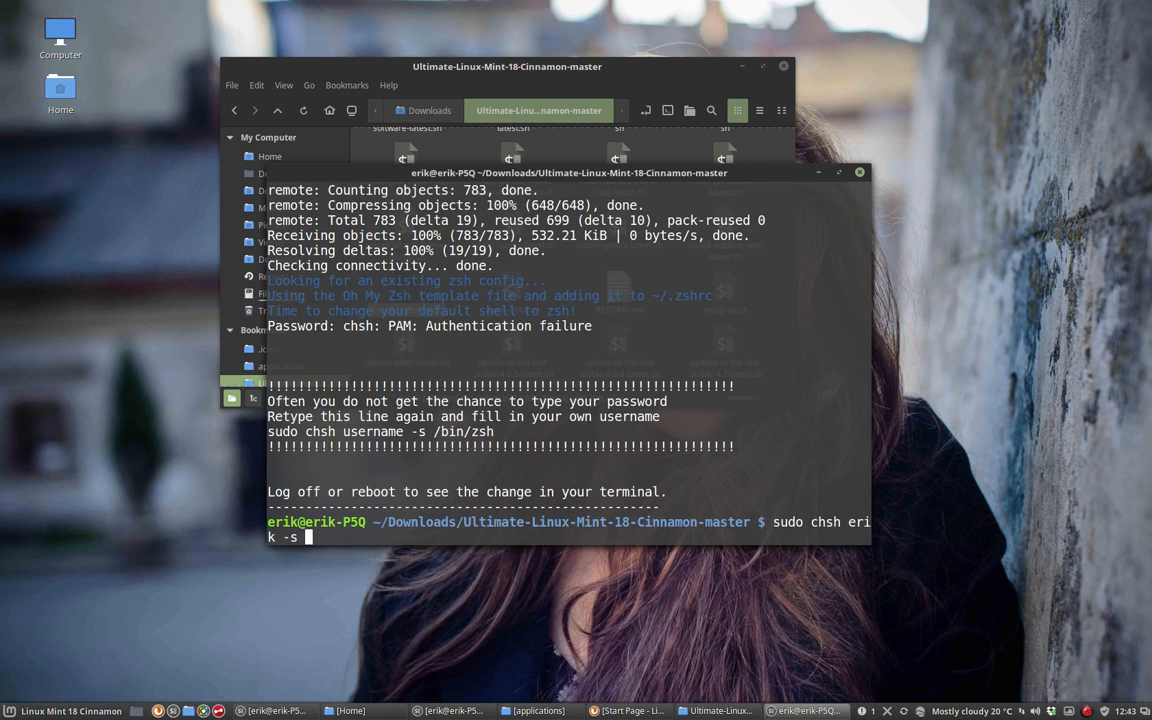
text(/bei)
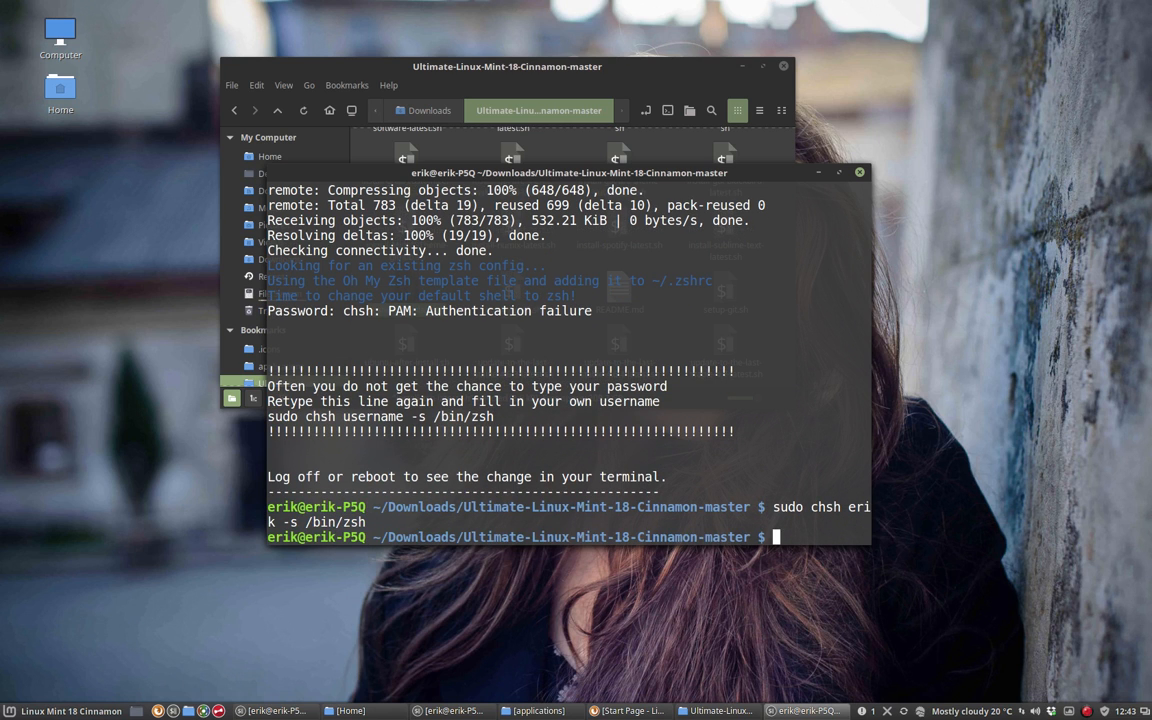
key(Return)
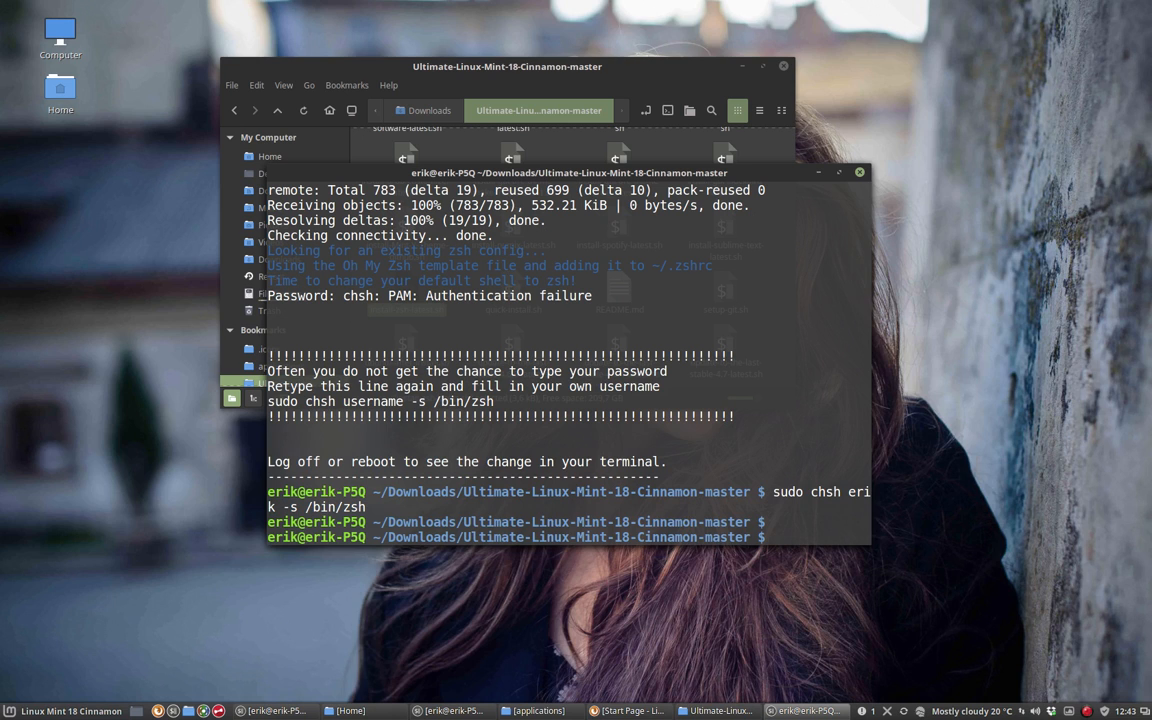